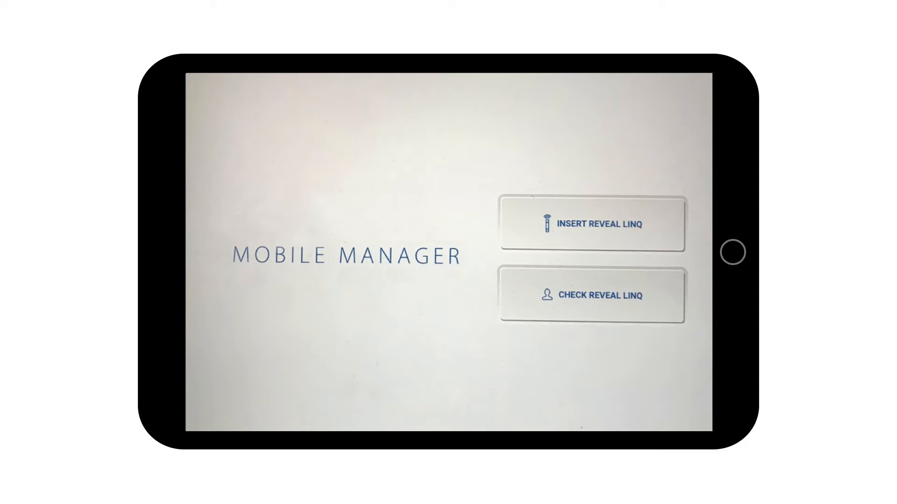
Start Check Reveal LINQ and connect to the implanted device to reach its Detection parameters
left_click(592, 224)
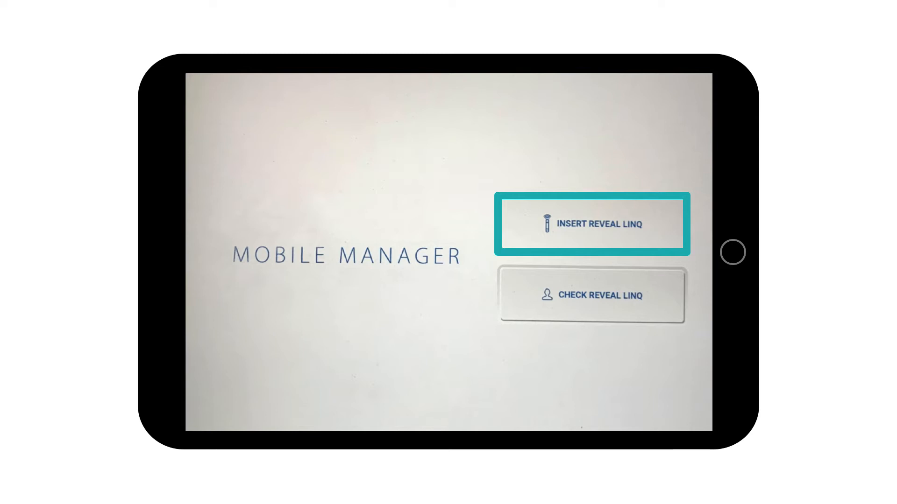
left_click(605, 295)
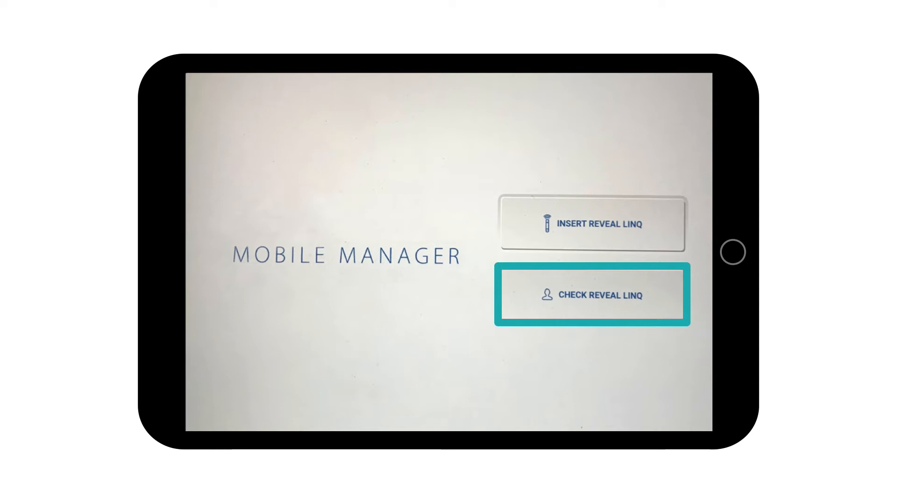
left_click(593, 298)
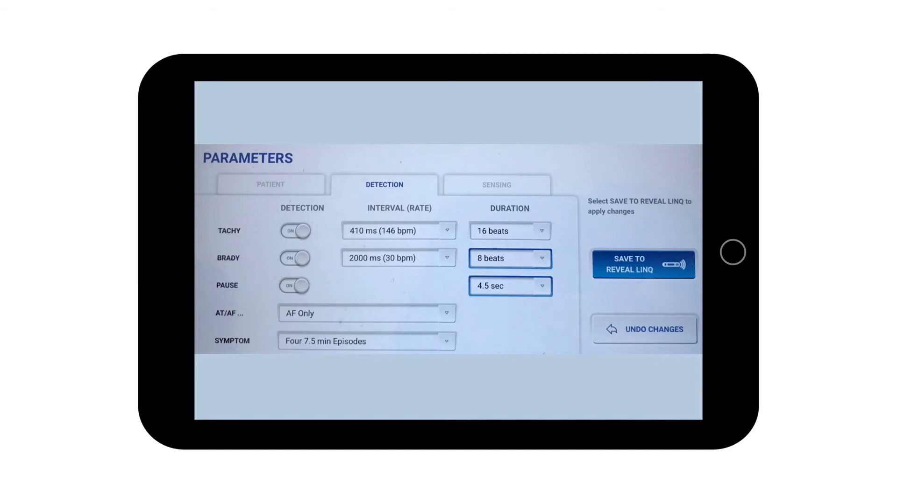
Review the Tachy, Brady, Pause, AT/AF and Symptom settings and save them to the Reveal LINQ
left_click(213, 222)
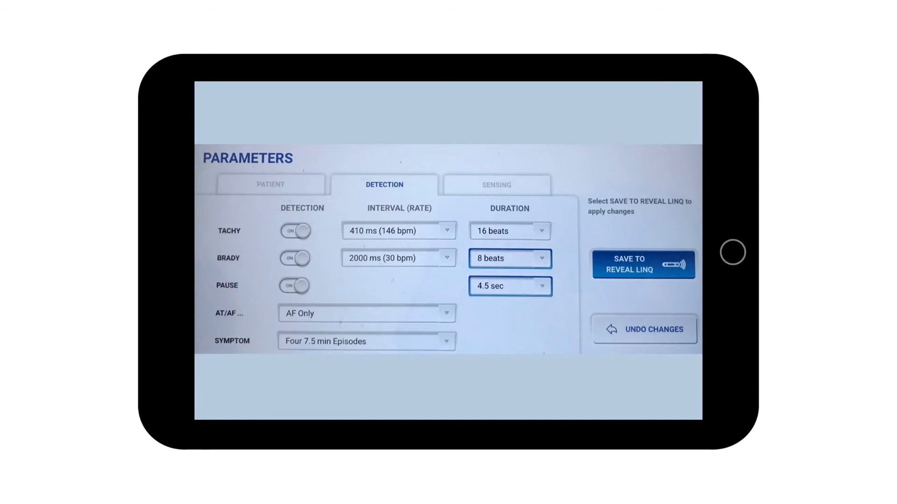
left_click(462, 235)
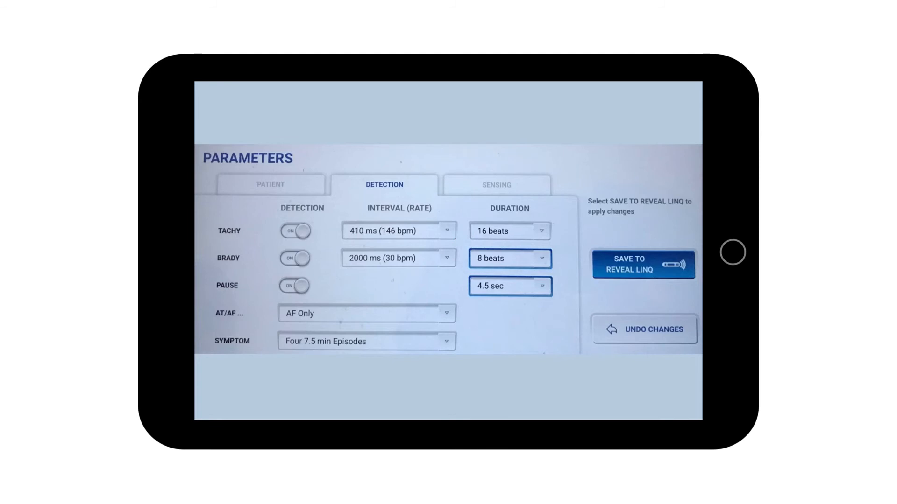
left_click(476, 281)
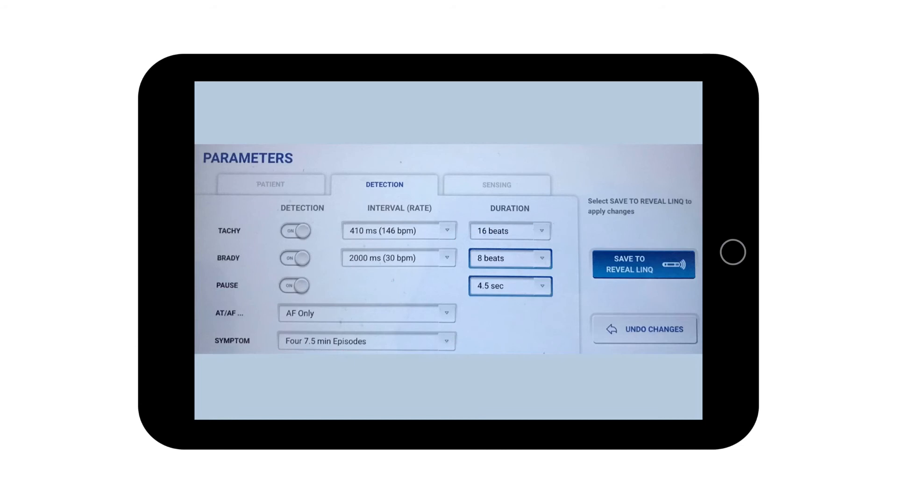
left_click(598, 259)
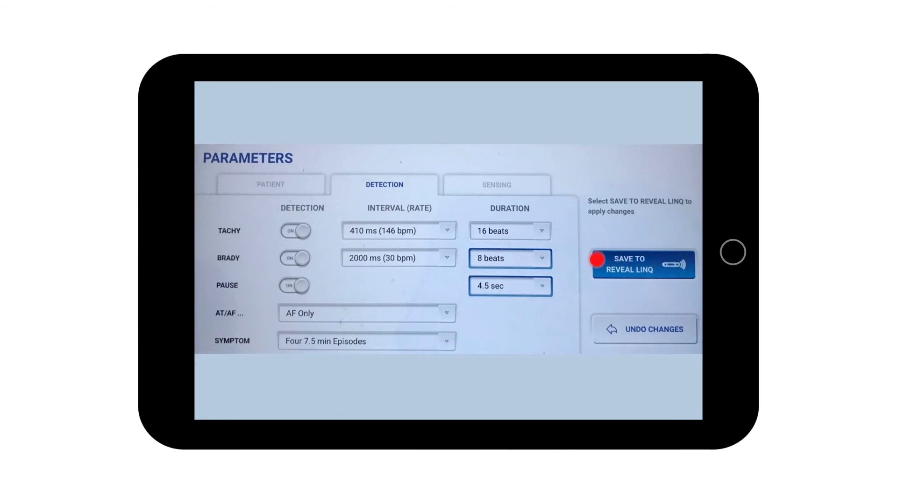